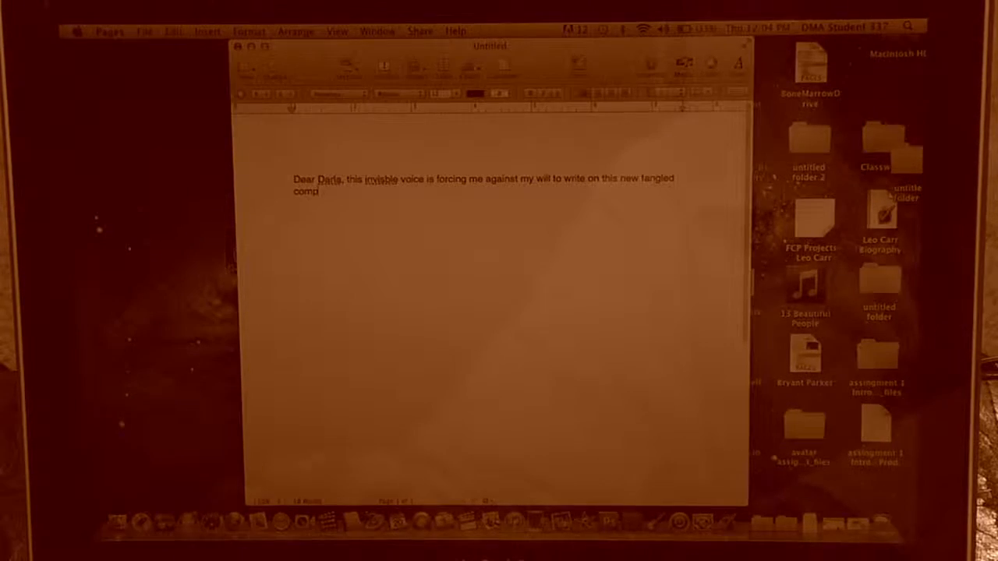
text(uter devic)
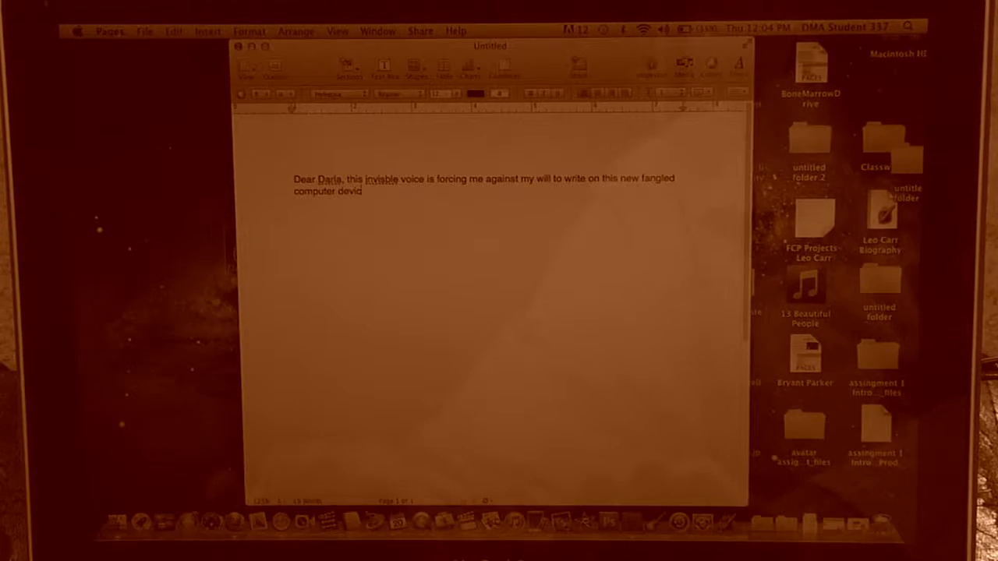
text(e. Nc)
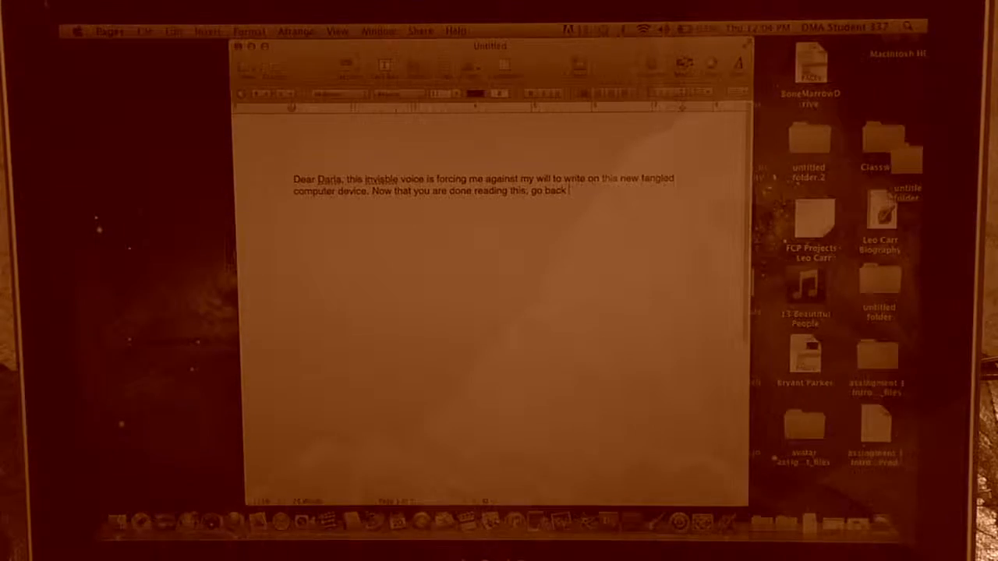
text(into the kitch)
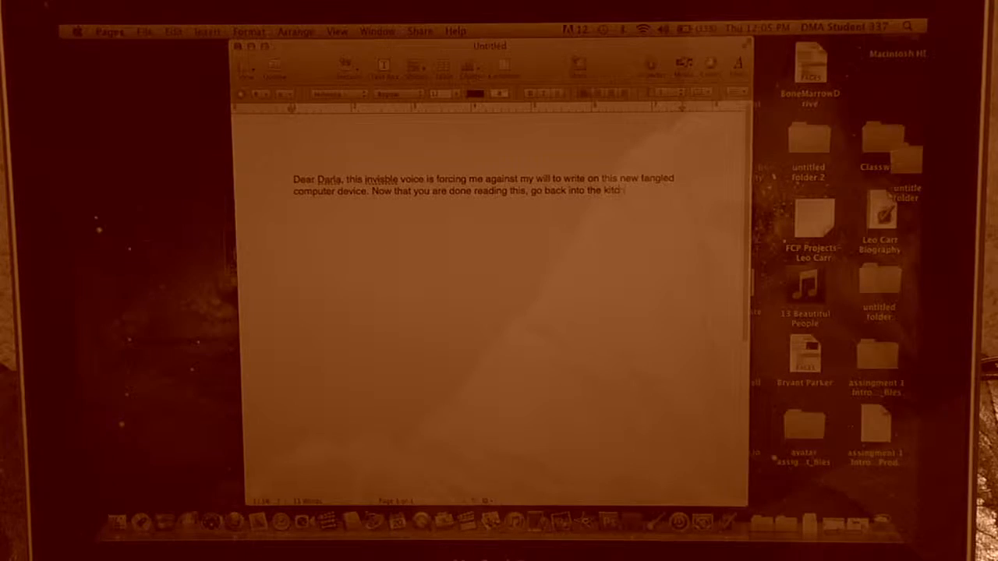
text(kitchen and make my supper!)
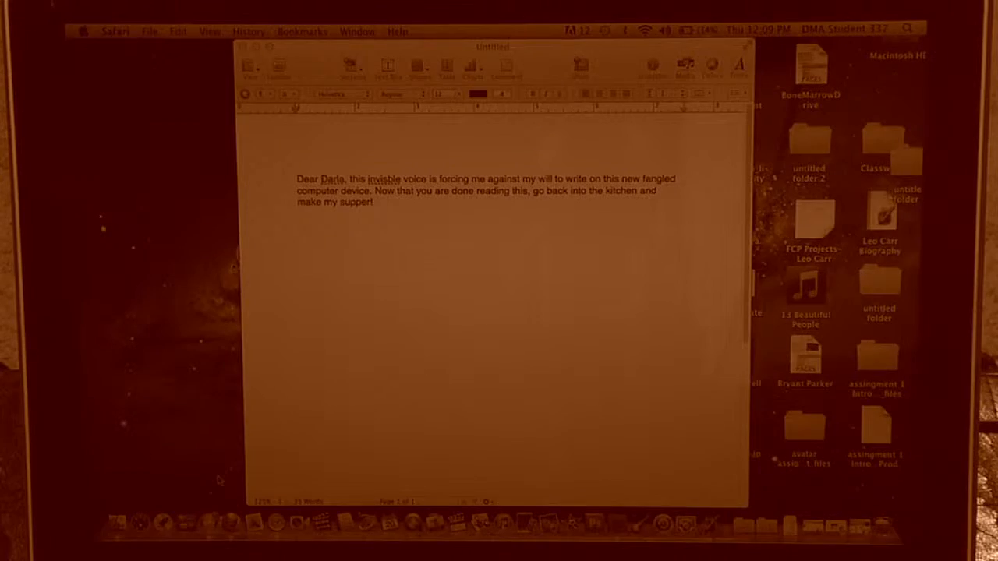